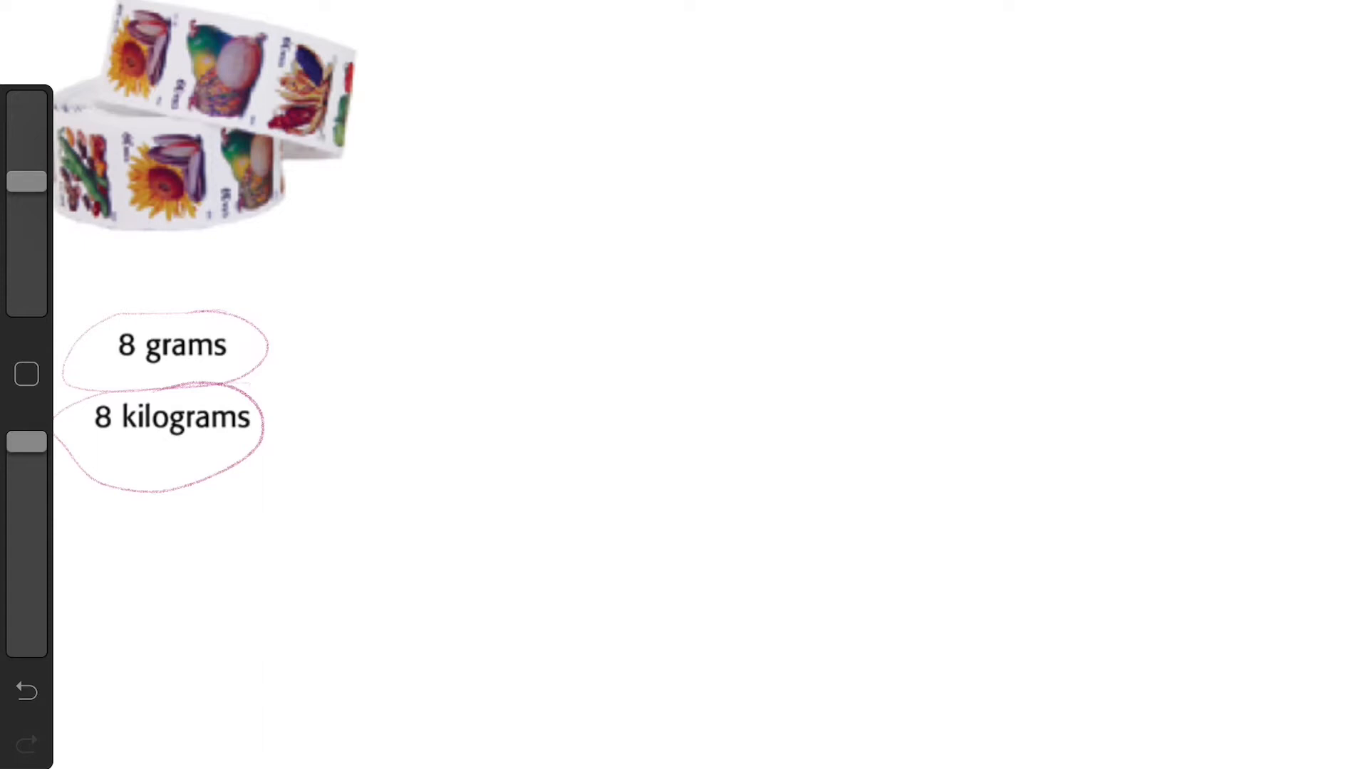
Circle the '8 grams' and '8 kilograms' choices beneath the roll of stamps.
drag(79, 428, 296, 410)
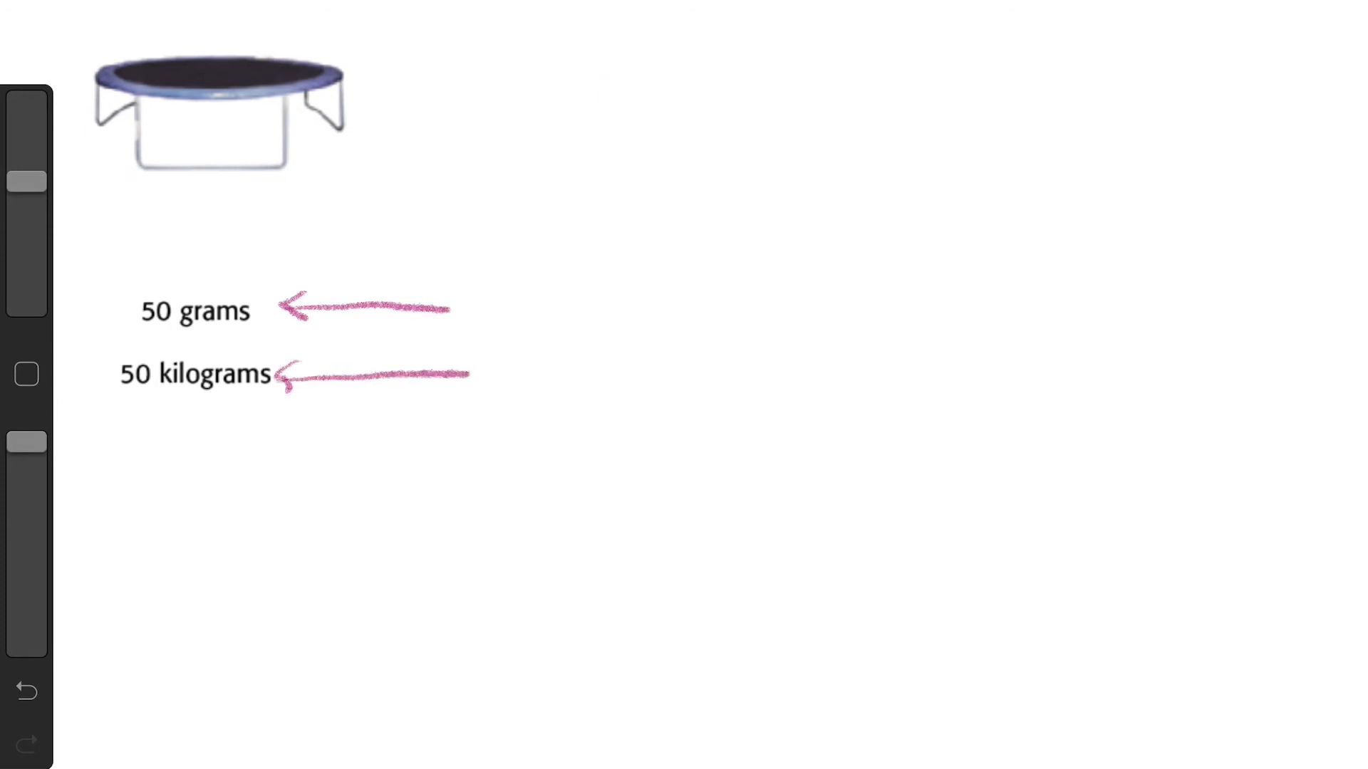
Draw arrows pointing at the '50 grams' and '50 kilograms' choices for the trampoline.
drag(201, 340, 201, 419)
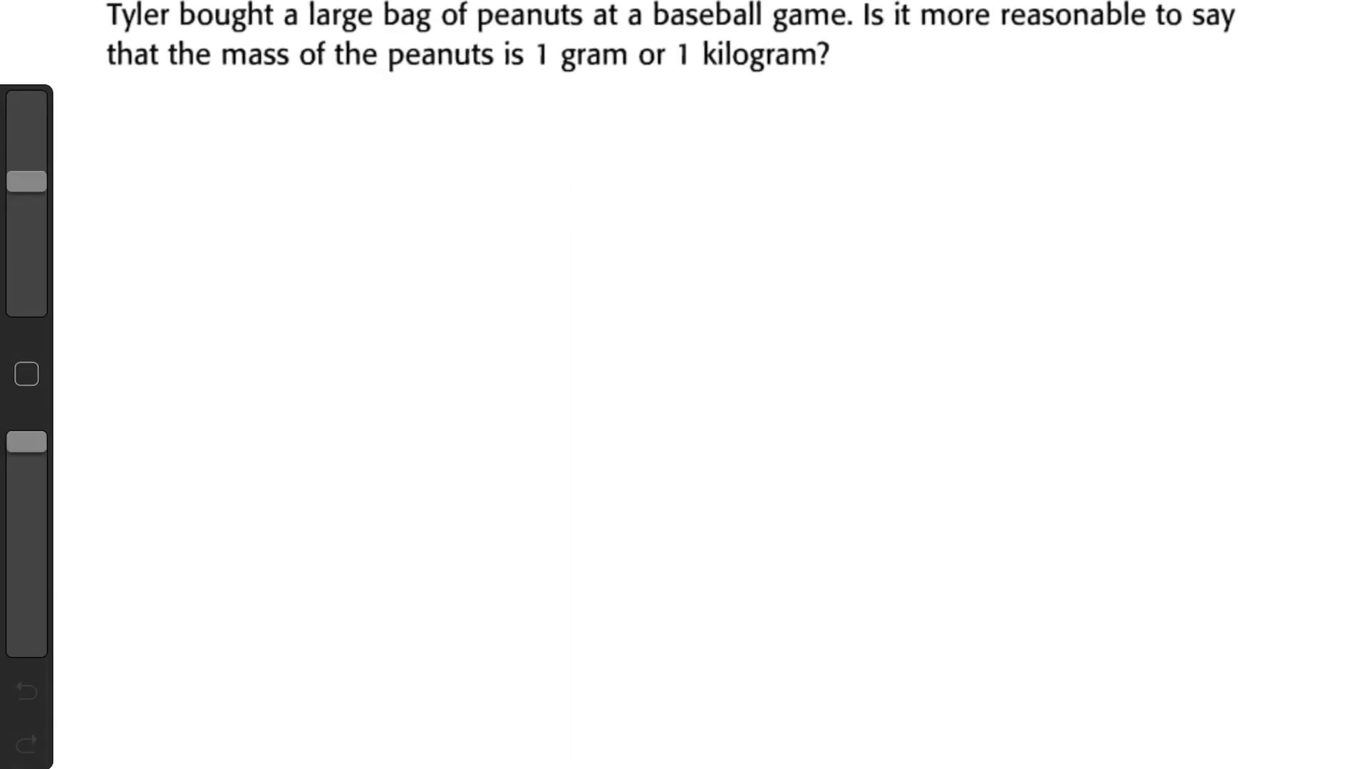
Underline 'large bag of peanuts', '1 gram' and '1 kilogram', then start a sketch below the question.
drag(292, 29, 646, 28)
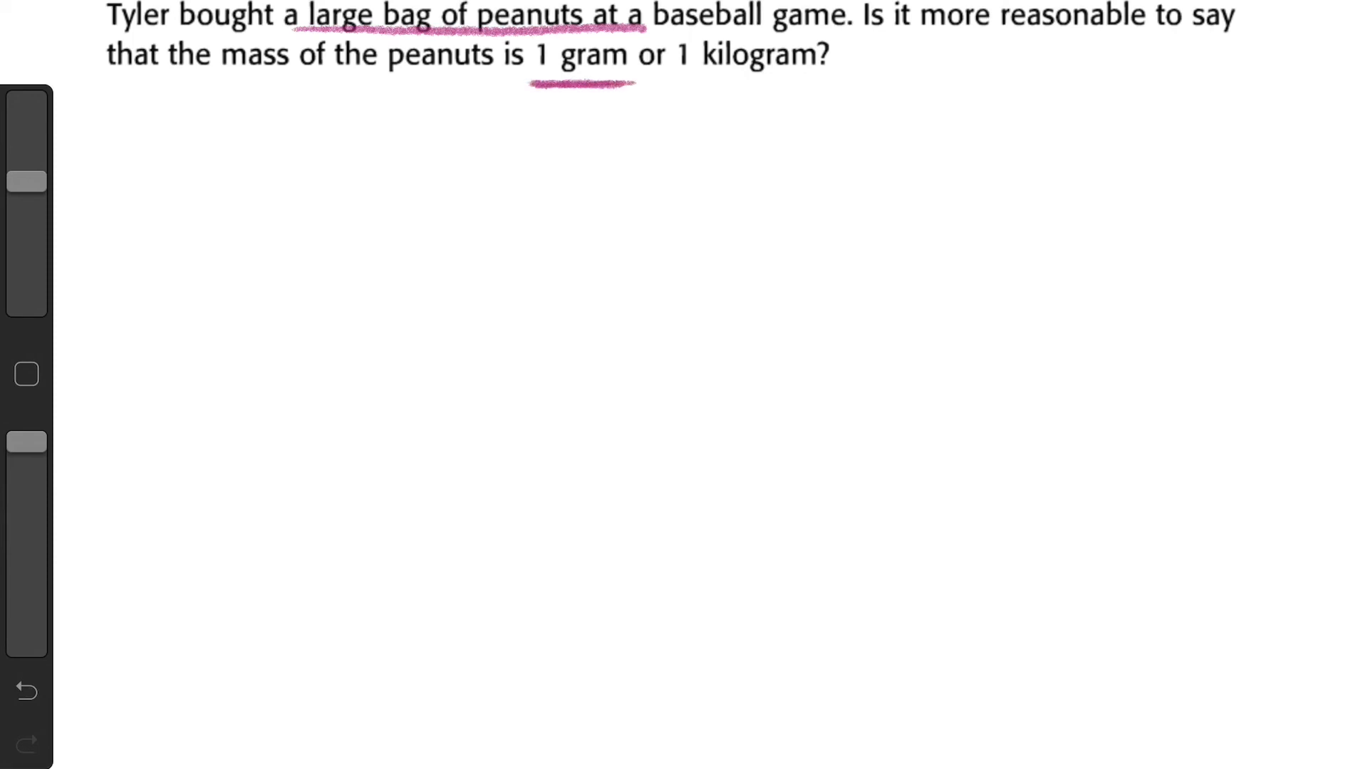
drag(671, 86, 831, 82)
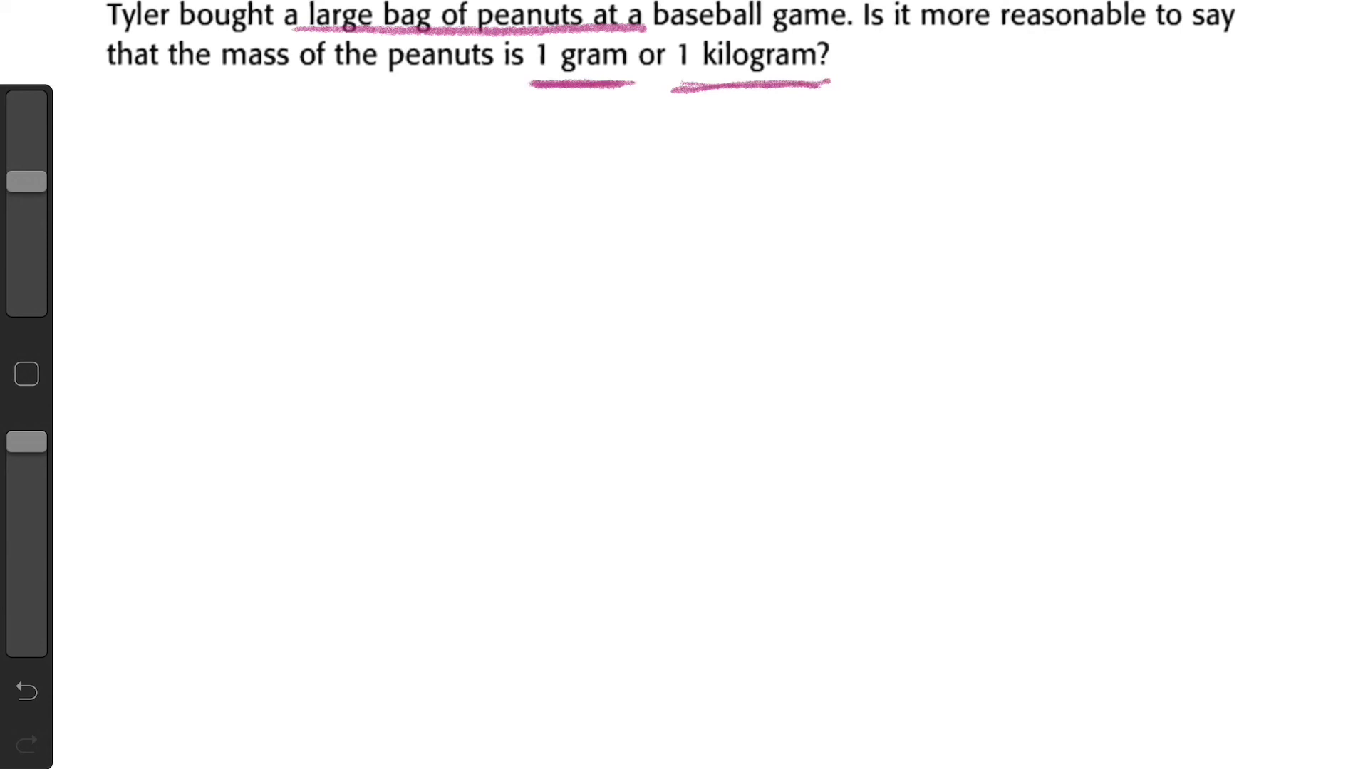
drag(262, 292, 292, 453)
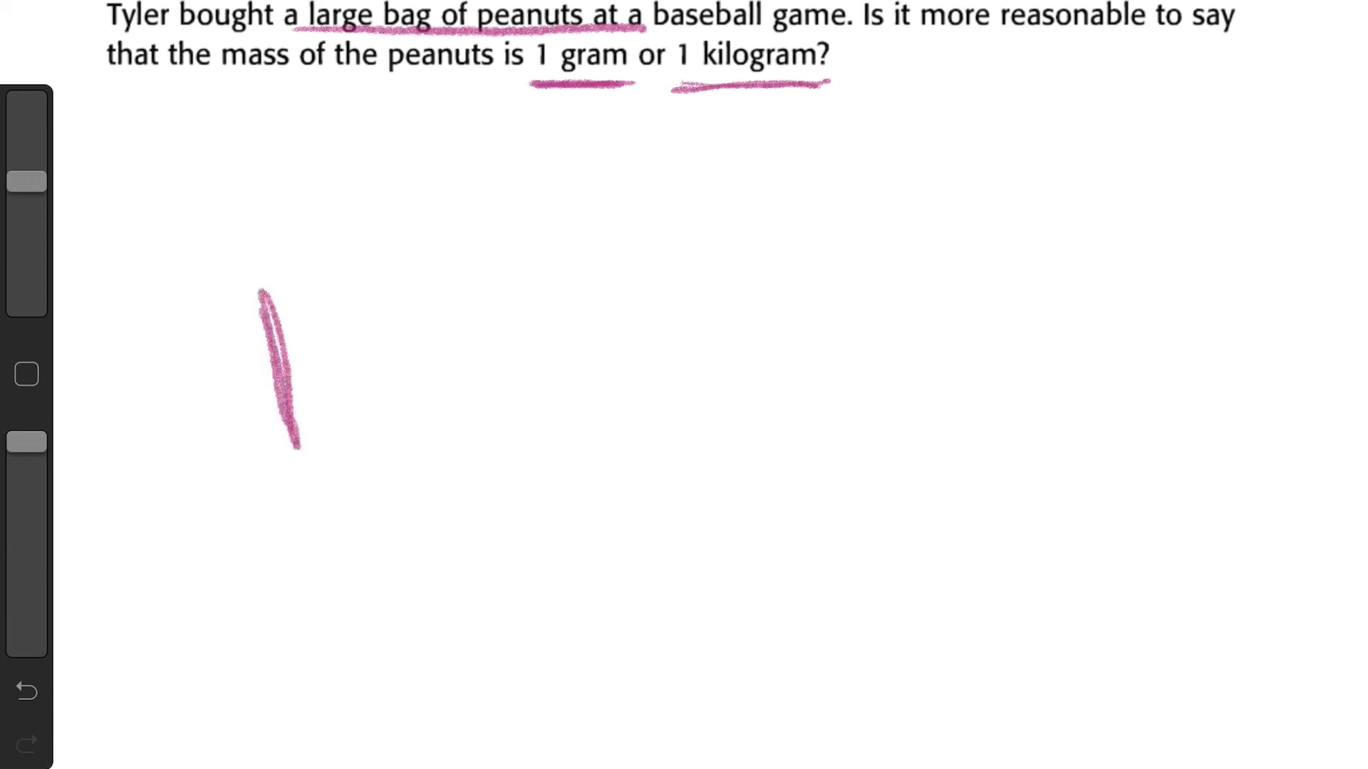